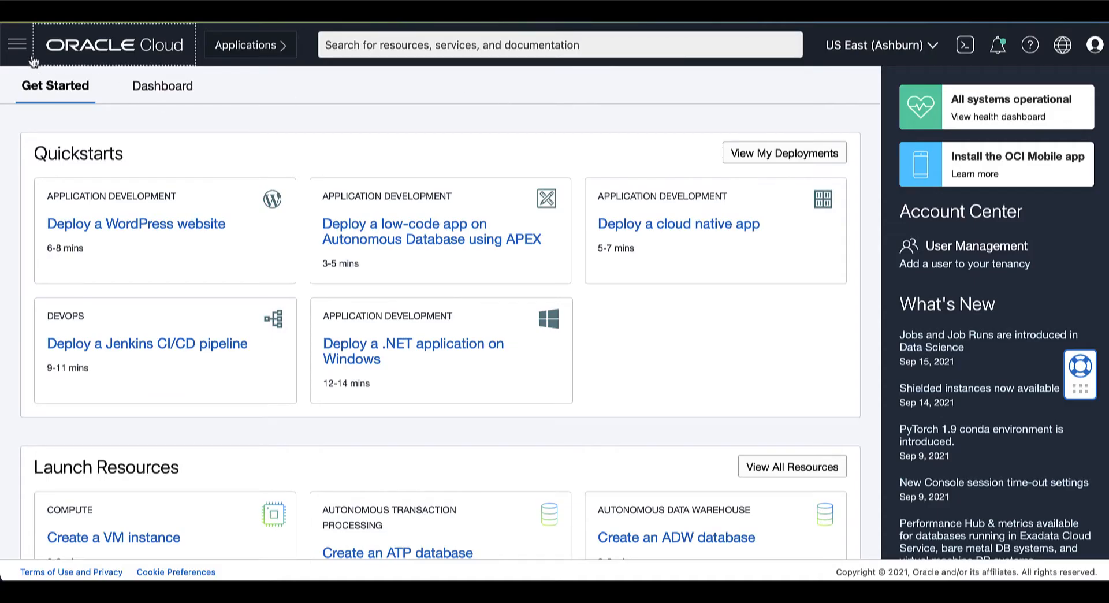
Navigate via Oracle Database to the Exadata Cloud@Customer VM Clusters list.
{"action": "left_click", "coordinate": [18, 43]}
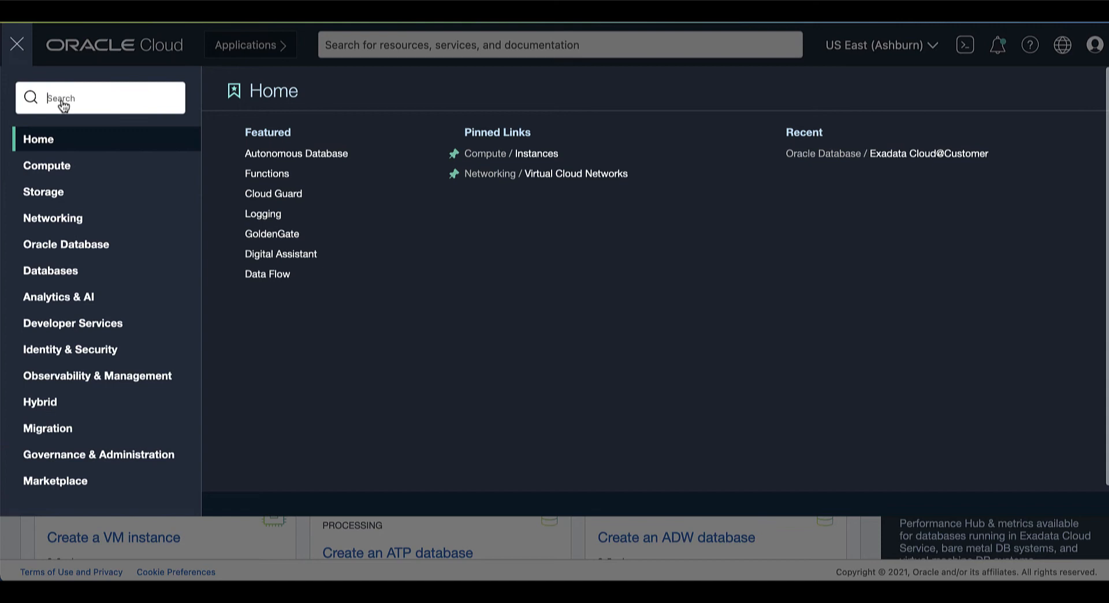
{"action": "left_click", "coordinate": [65, 244]}
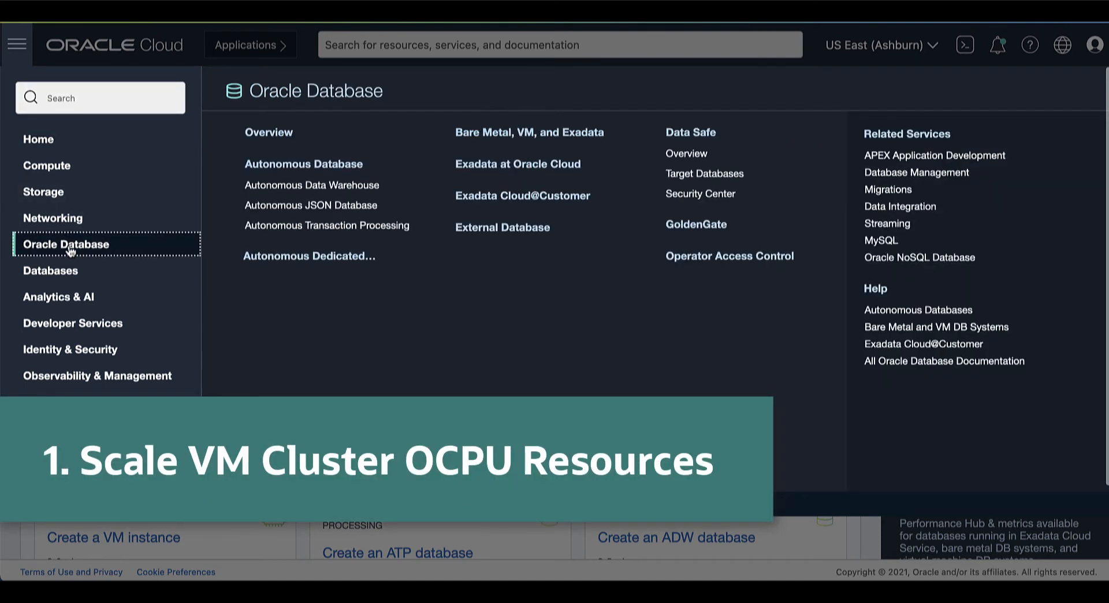
{"action": "mouse_move", "coordinate": [527, 201]}
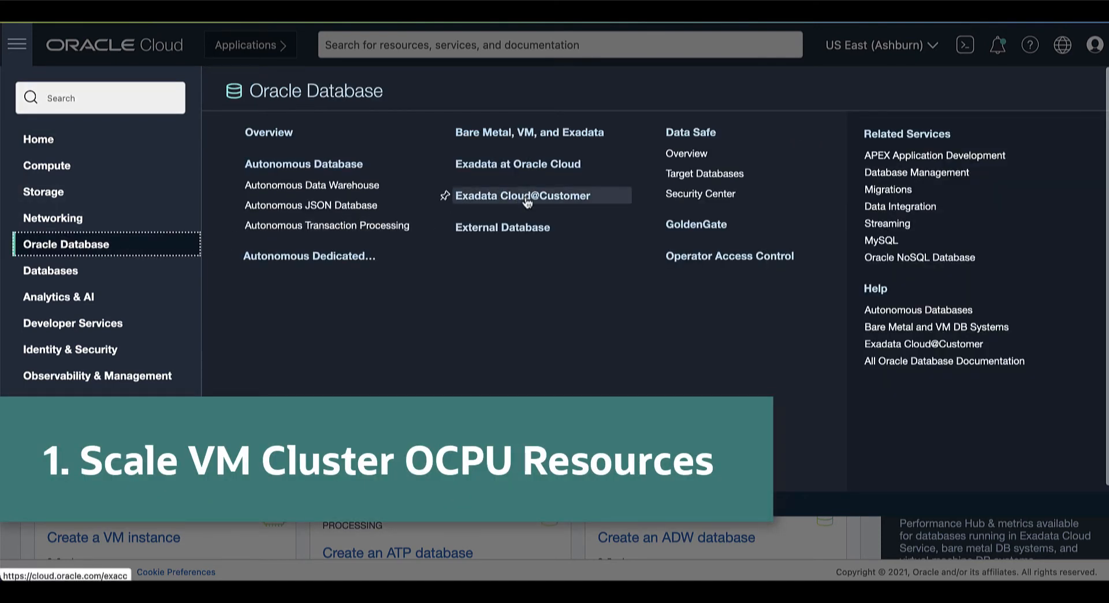
{"action": "left_click", "coordinate": [523, 195]}
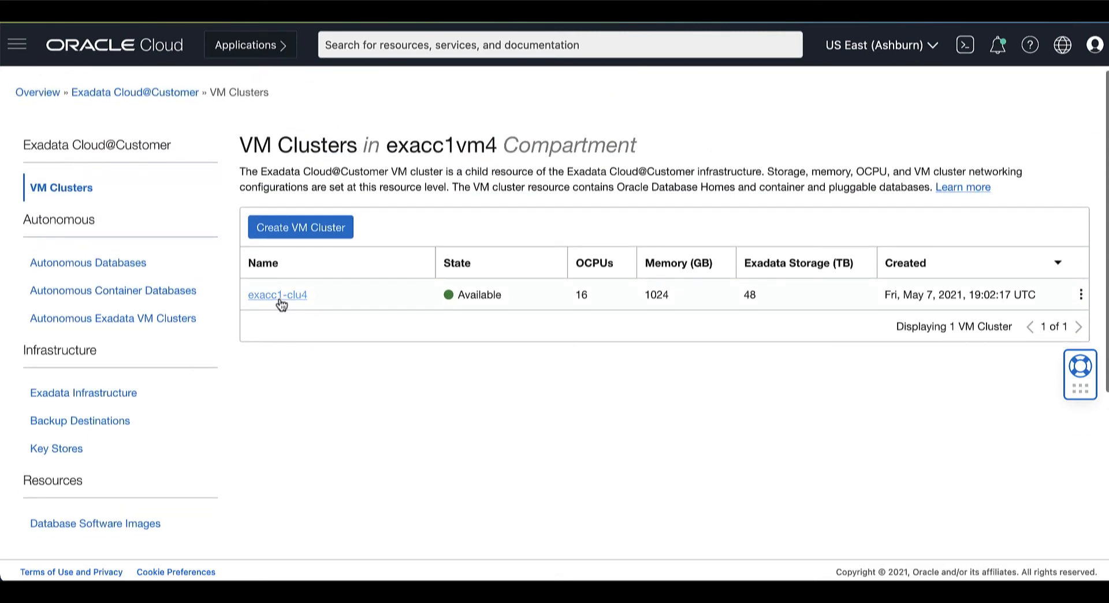
Open the exacc1-clu4 VM cluster details page (Available, 16 OCPUs, 1024 GB memory).
{"action": "left_click", "coordinate": [277, 294]}
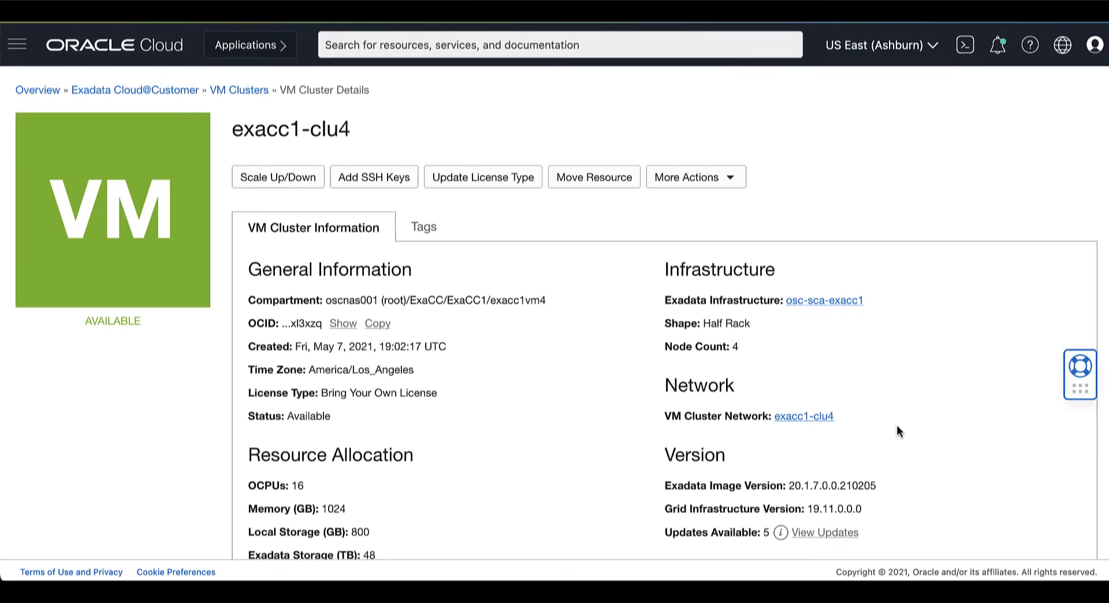
{"action": "mouse_move", "coordinate": [279, 184]}
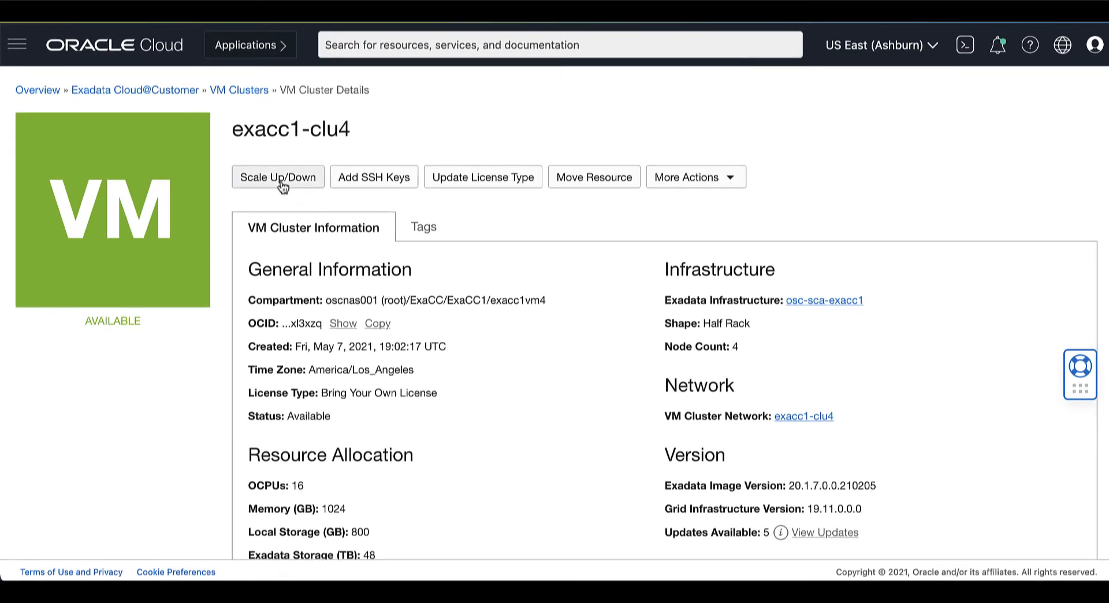
Scale the cluster to 6 OCPUs per VM (24 total) and save the changes.
{"action": "left_click", "coordinate": [277, 176]}
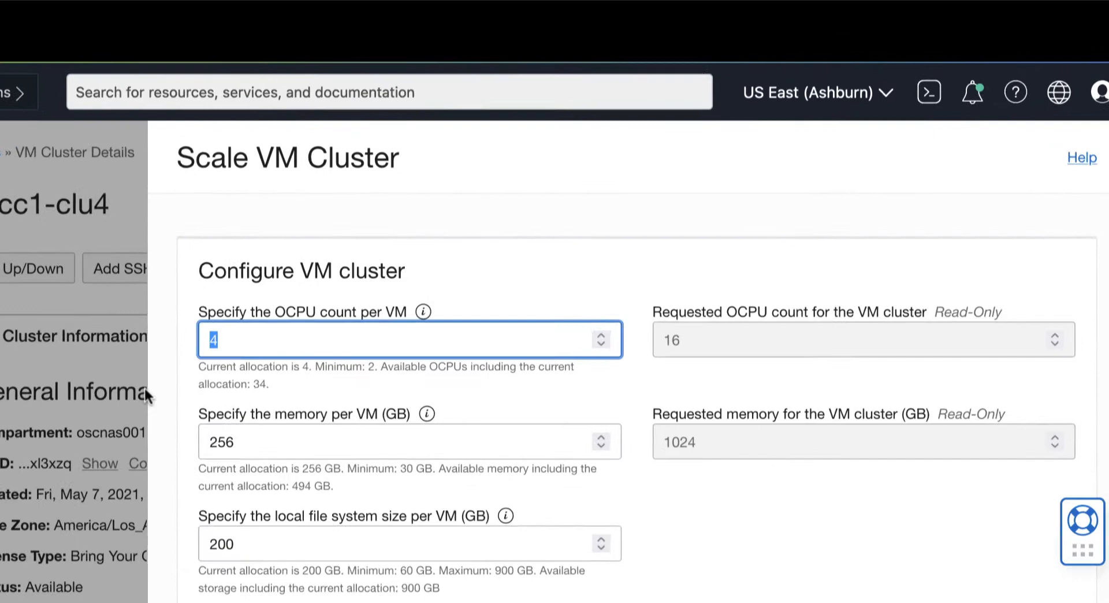
{"action": "type", "text": "6"}
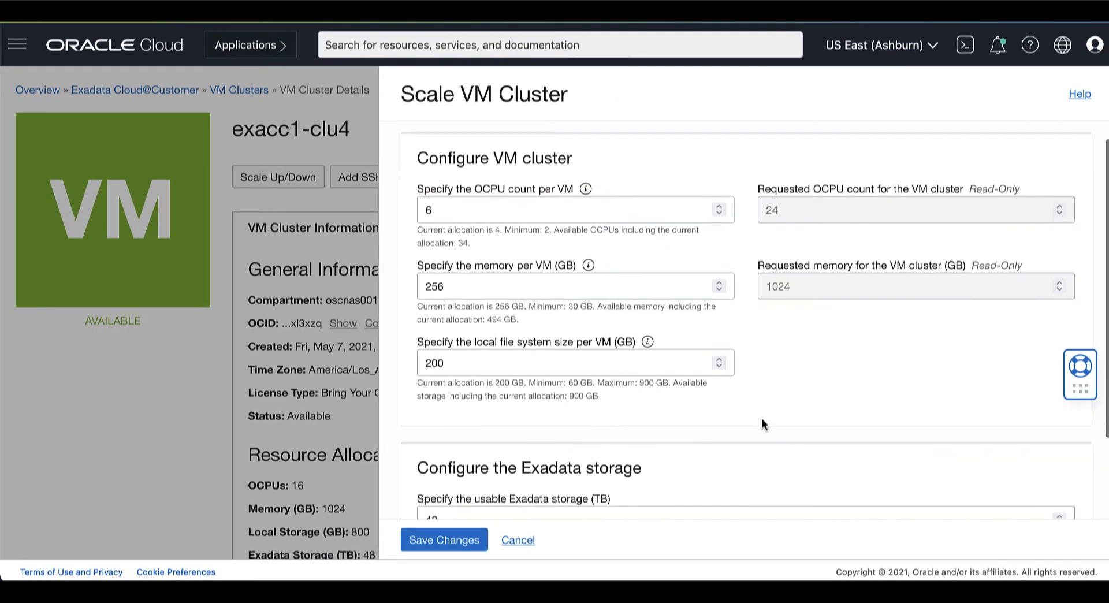
{"action": "scroll", "scroll_direction": "down", "scroll_amount": 3}
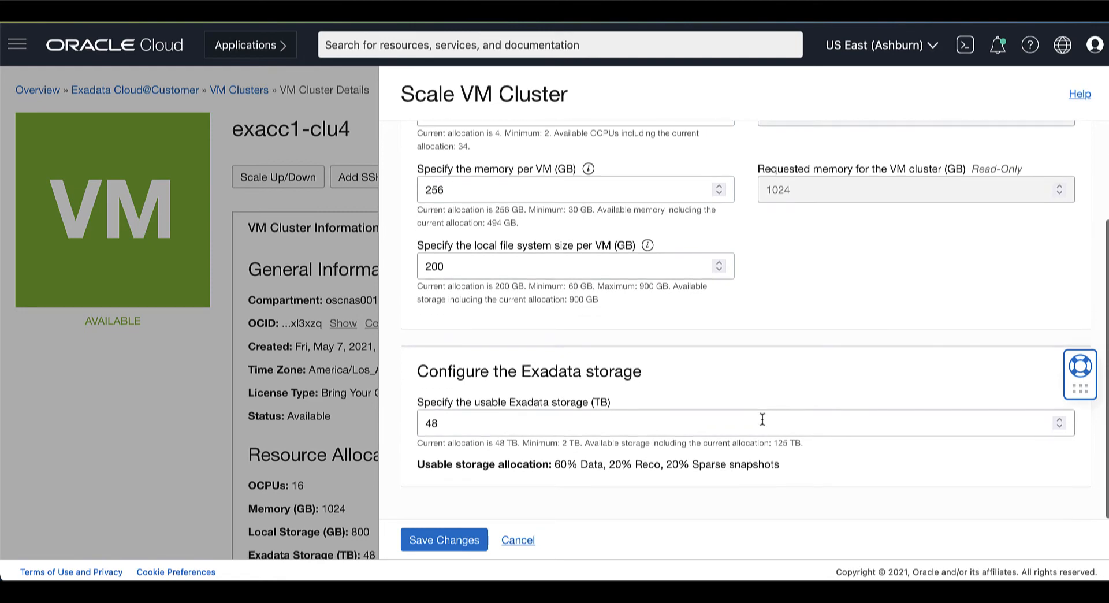
{"action": "left_click", "coordinate": [444, 539]}
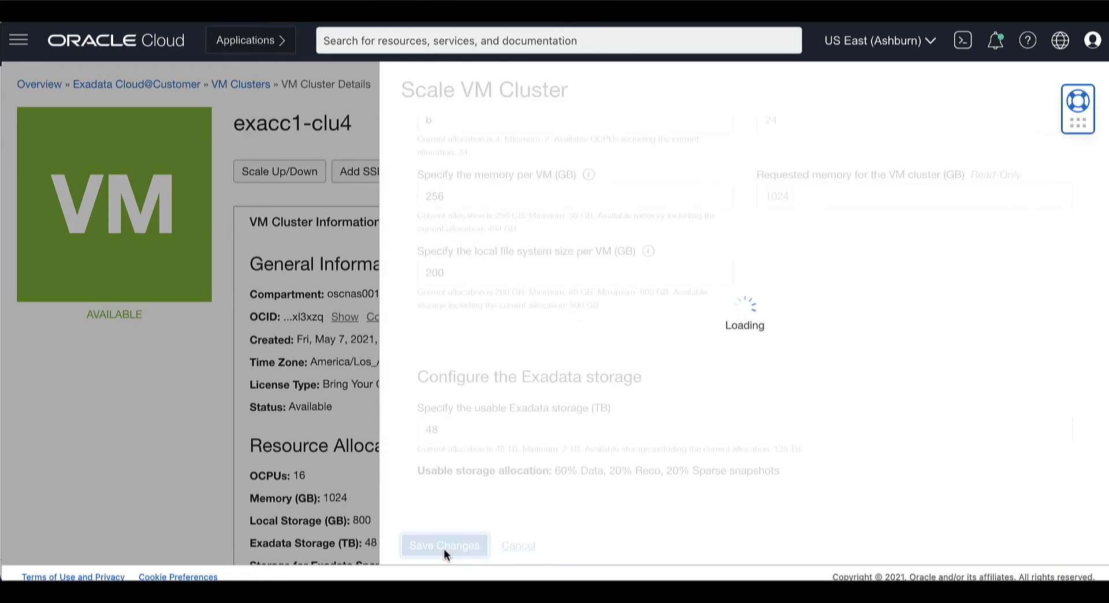
Watch exacc1-clu4 enter Updating status and scroll toward the Resources list.
{"action": "left_click", "coordinate": [444, 546]}
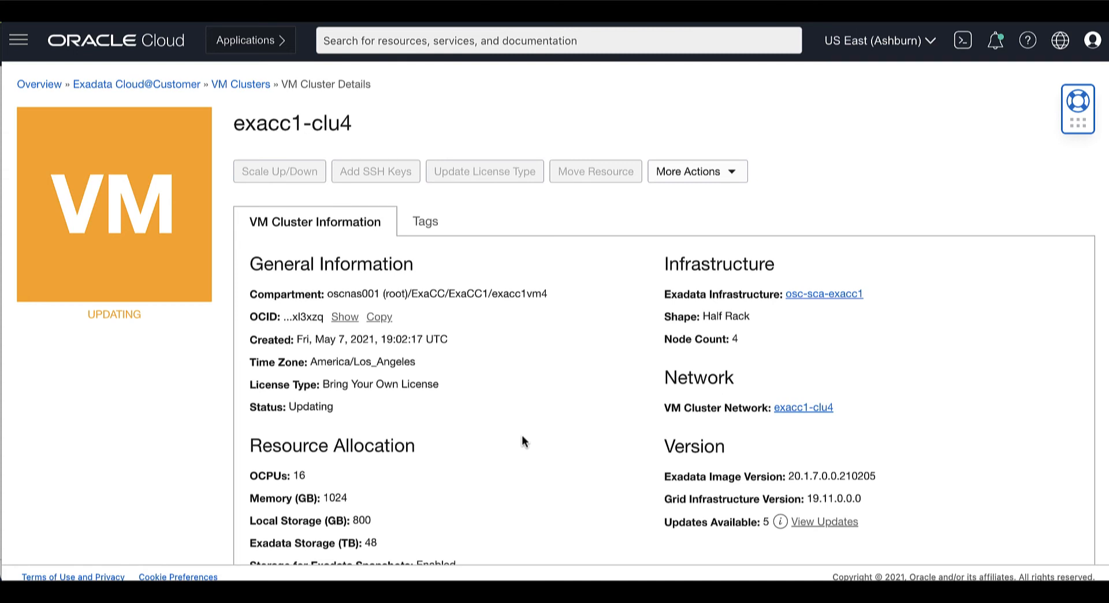
{"action": "scroll", "scroll_direction": "down", "scroll_amount": 3}
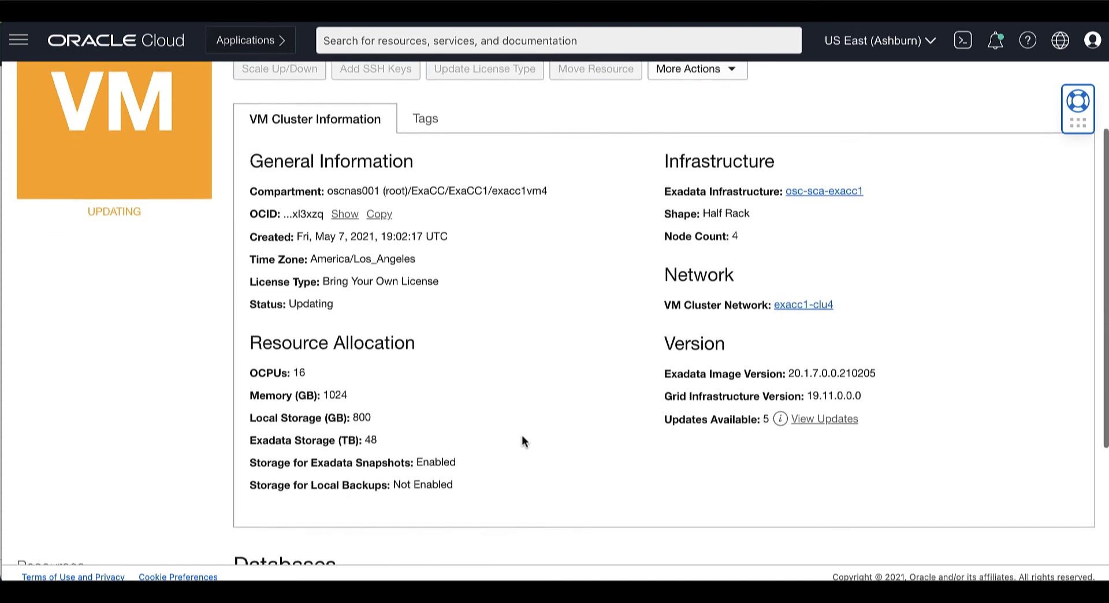
{"action": "scroll", "scroll_direction": "down", "scroll_amount": 3}
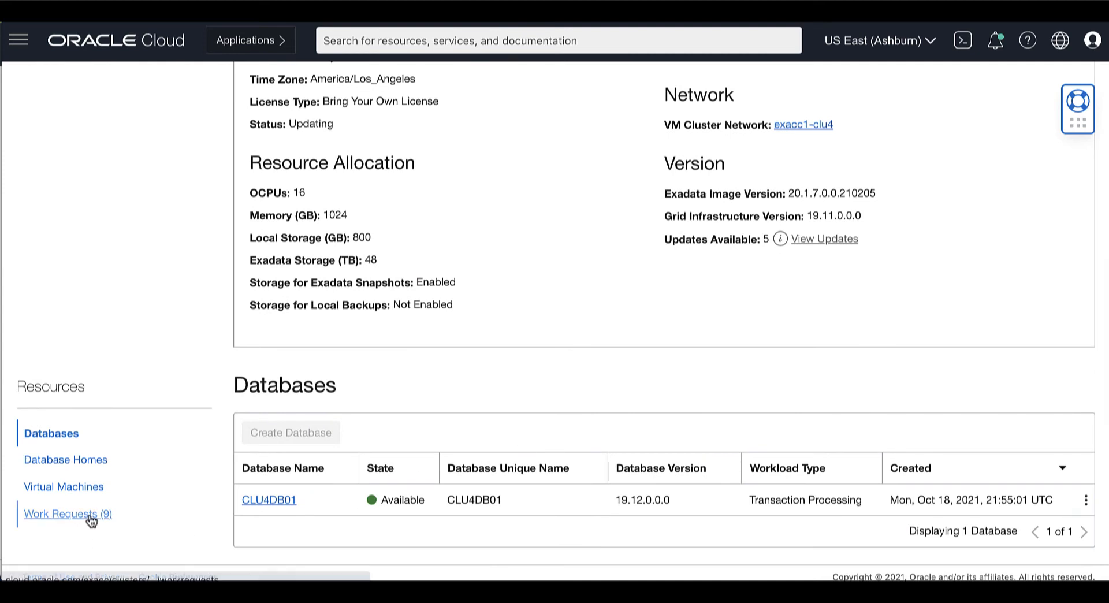
Verify the Update VM Cluster work request succeeded and return to exacc1-clu4, now showing 24 OCPUs.
{"action": "left_click", "coordinate": [65, 514]}
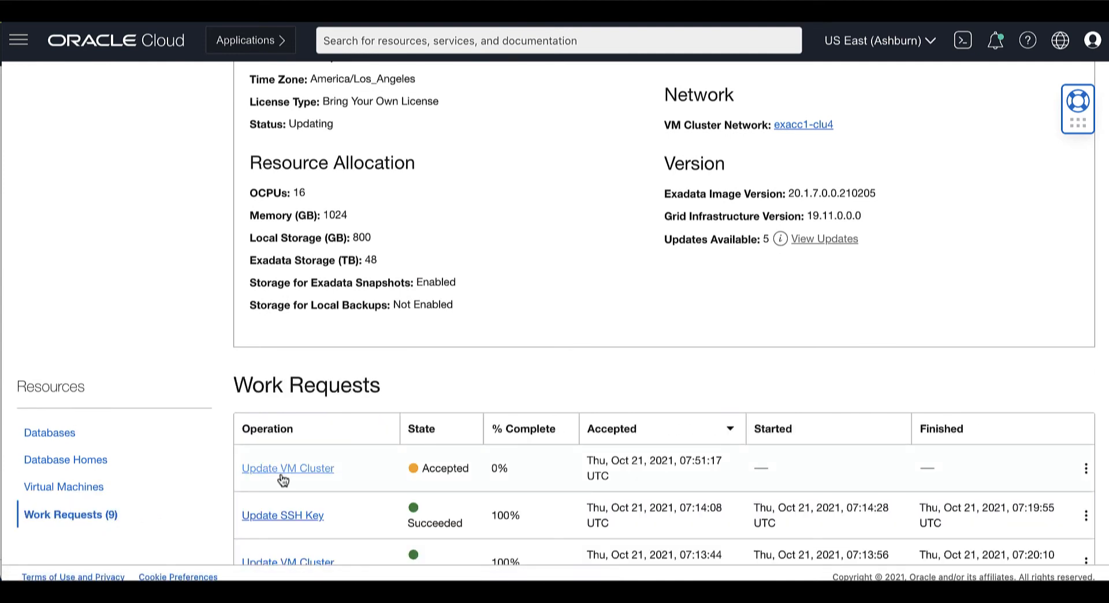
{"action": "left_click", "coordinate": [287, 468]}
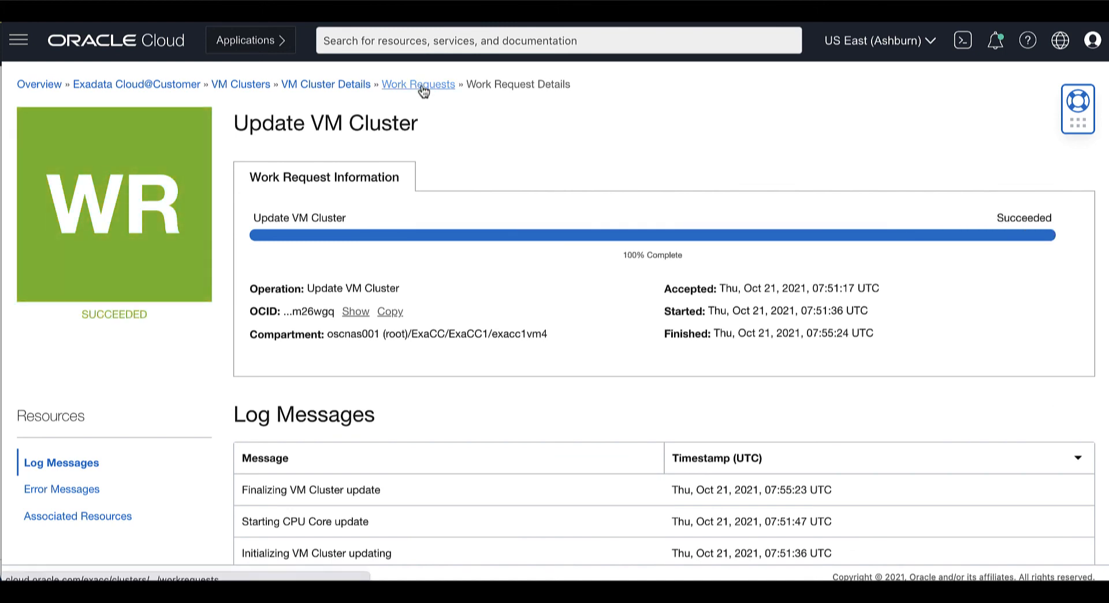
{"action": "left_click", "coordinate": [326, 83]}
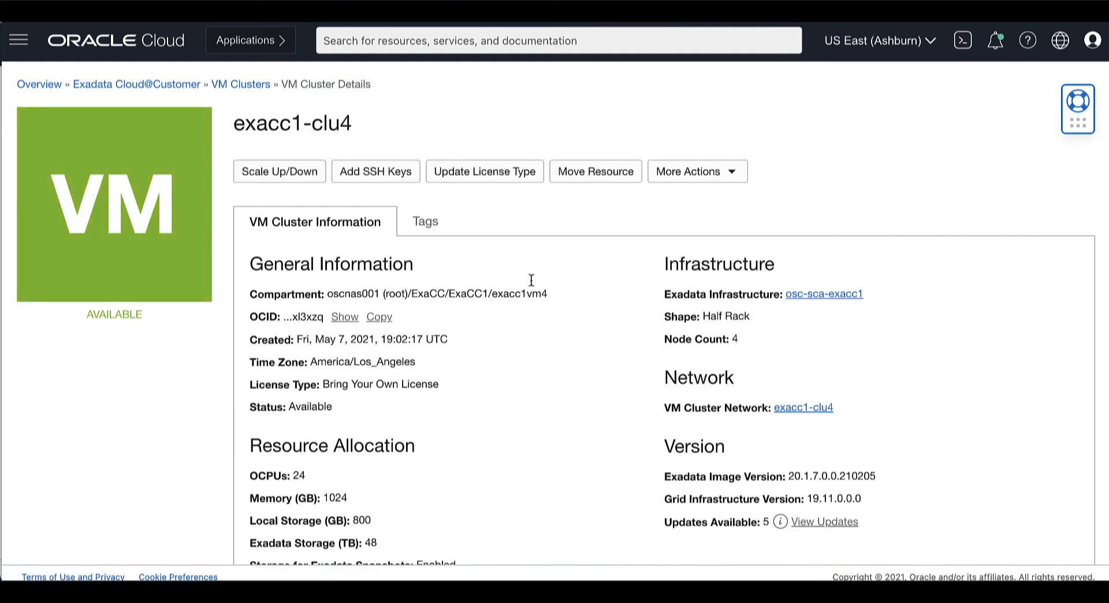